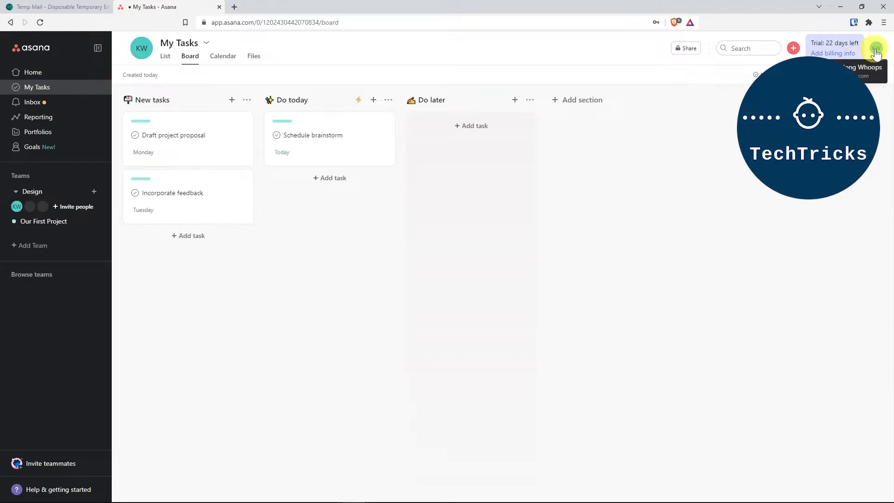
Open the profile avatar menu at the top right to reach My Settings.
{"action": "left_click", "coordinate": [876, 47]}
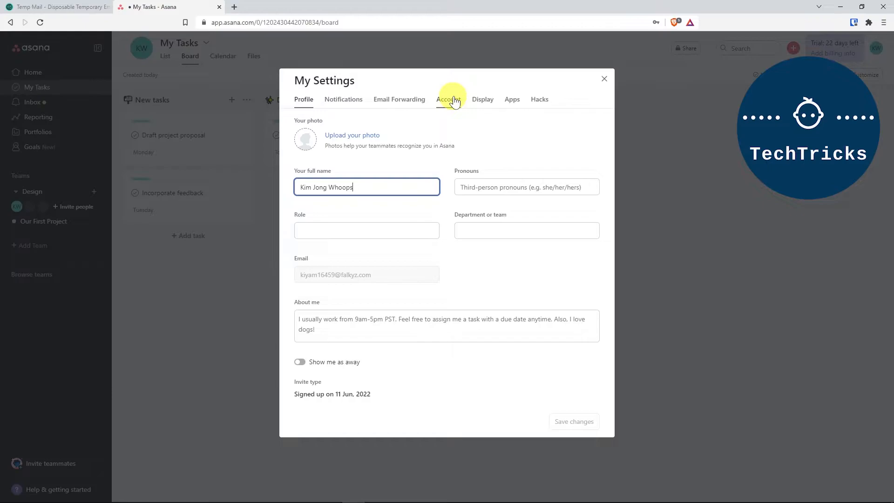
Switch the settings dialog to the Account tab.
{"action": "left_click", "coordinate": [448, 99]}
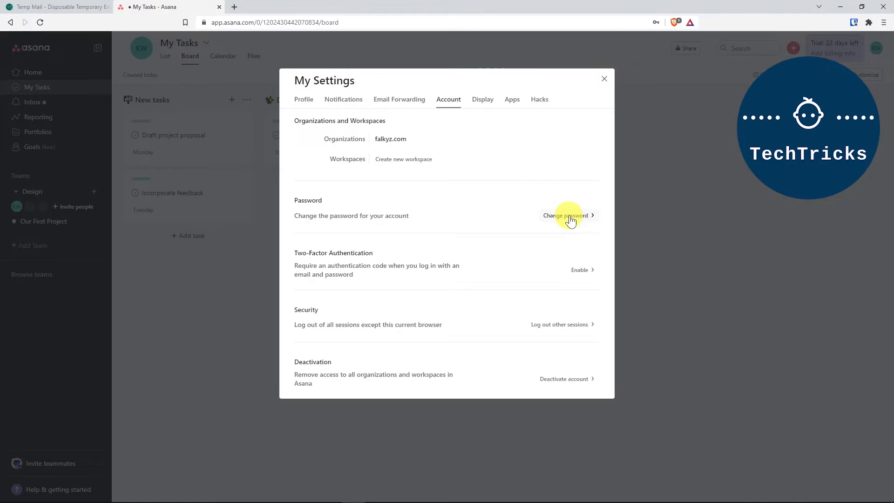
Change the password: enter the current one, then the new one, and save.
{"action": "left_click", "coordinate": [567, 215]}
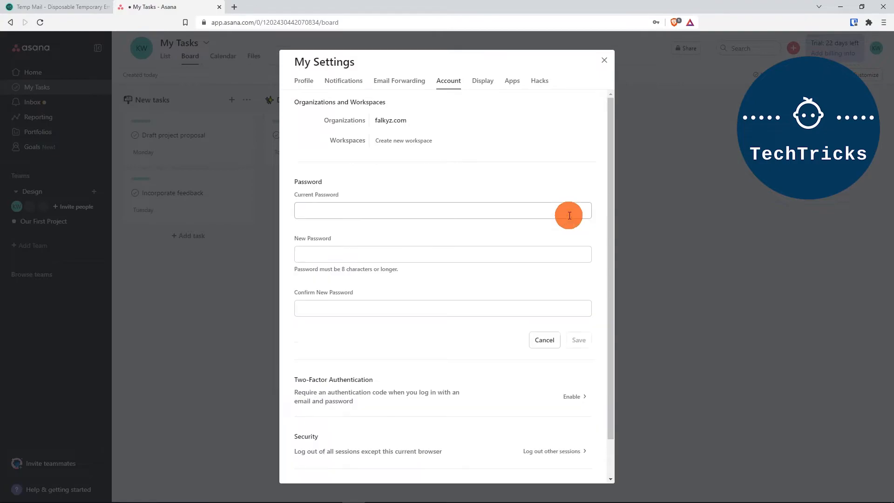
{"action": "type", "text": "••••••••"}
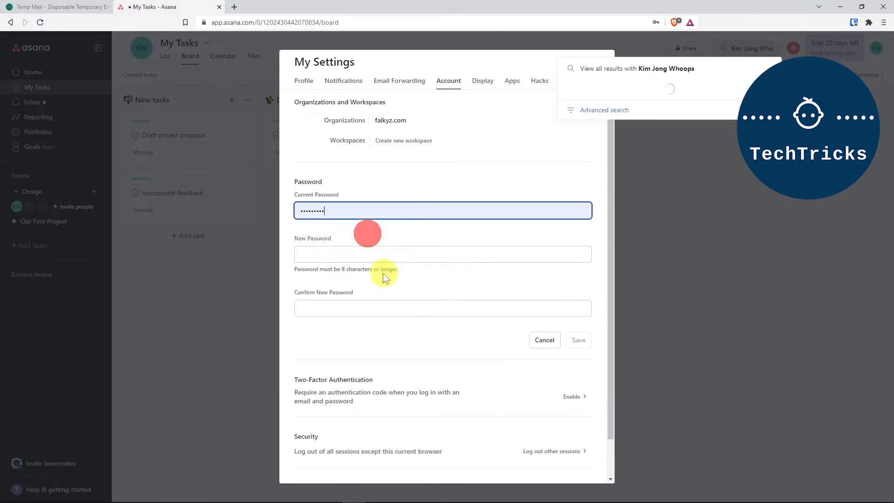
{"action": "left_click", "coordinate": [442, 254]}
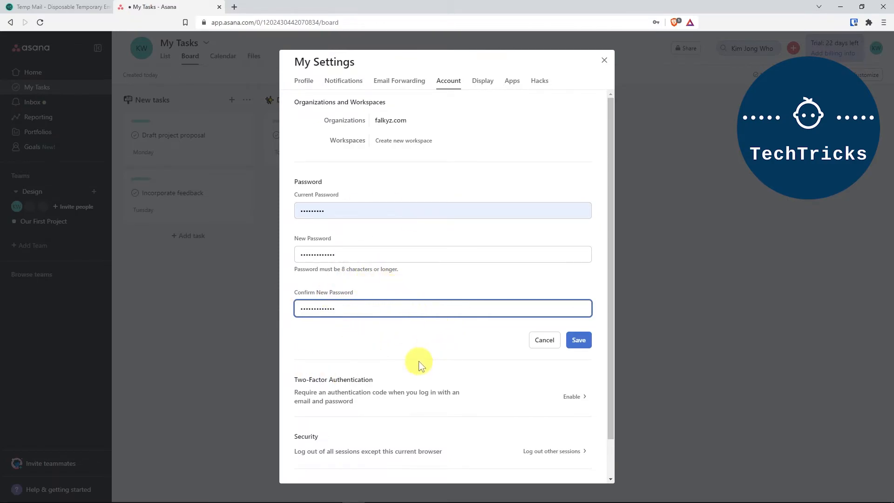
{"action": "left_click", "coordinate": [578, 340]}
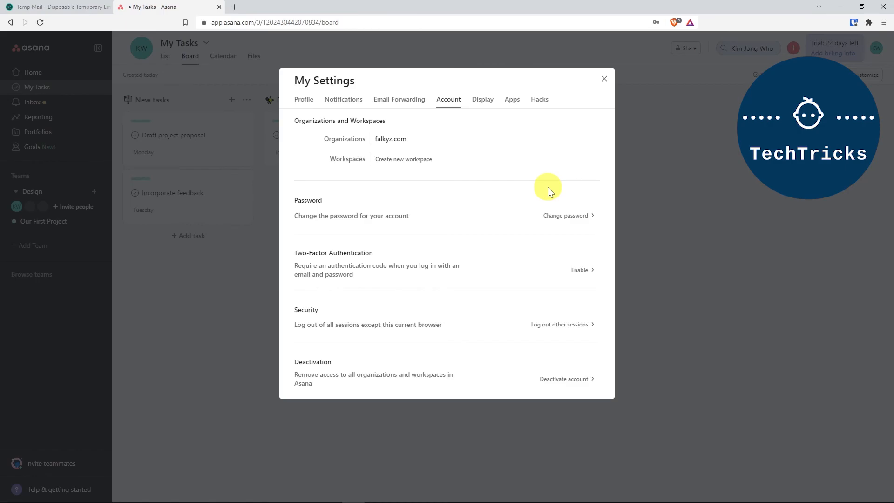
{"action": "mouse_move", "coordinate": [437, 410]}
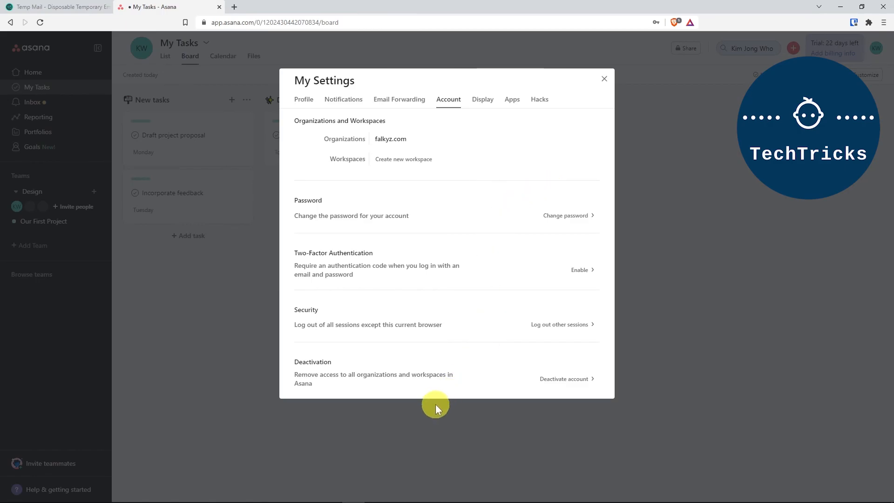